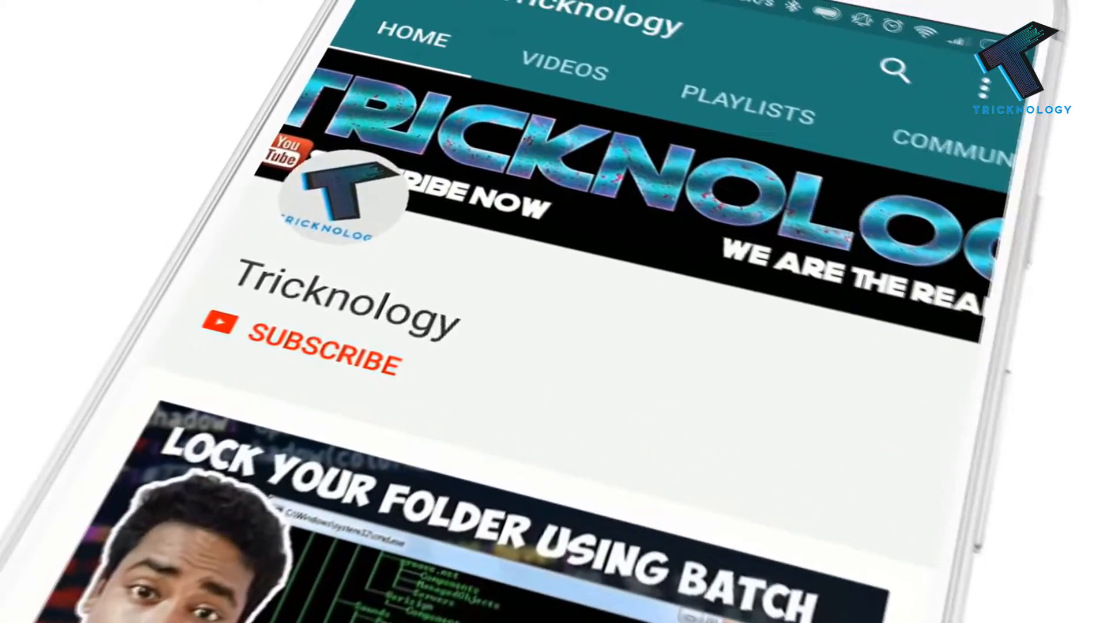
Create a new folder on the Windows desktop from the context menu
{"action": "left_click", "coordinate": [325, 353]}
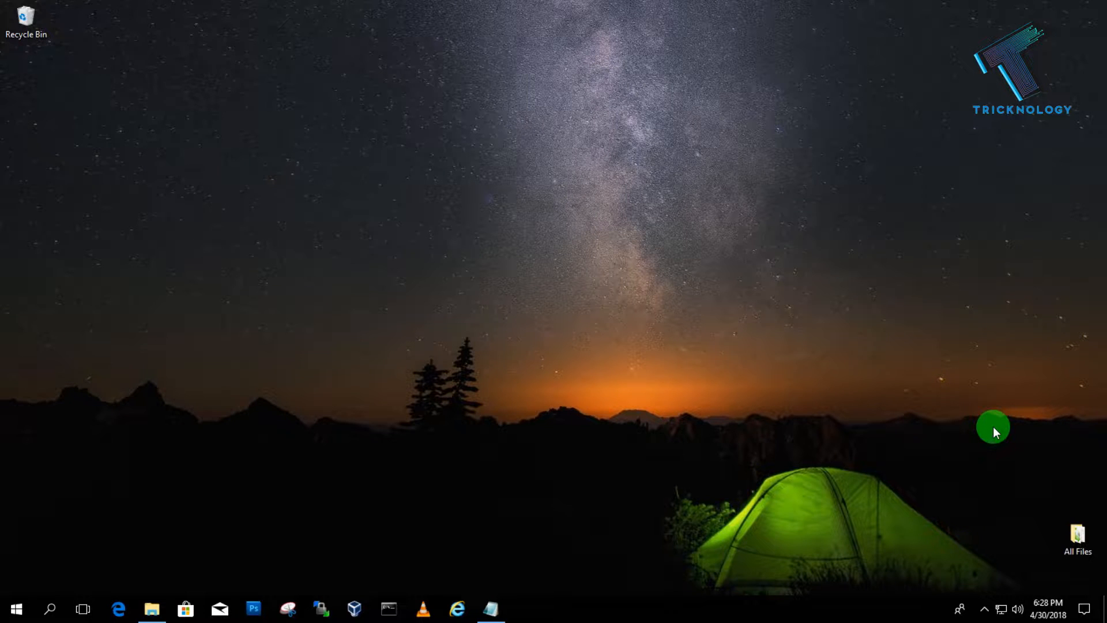
{"action": "mouse_move", "coordinate": [230, 20]}
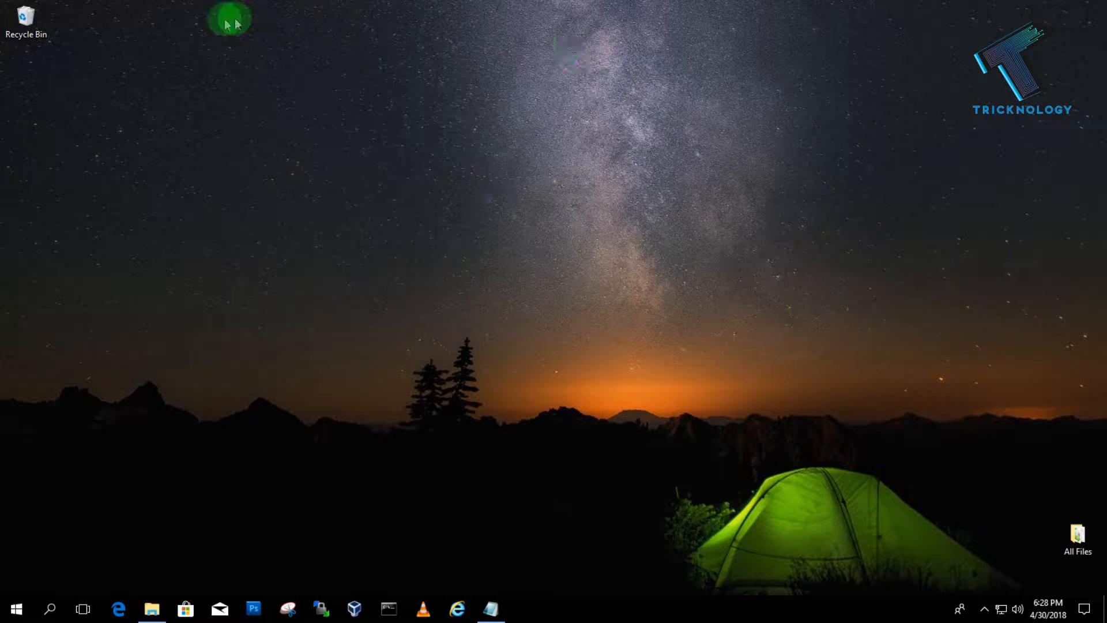
{"action": "mouse_move", "coordinate": [23, 62]}
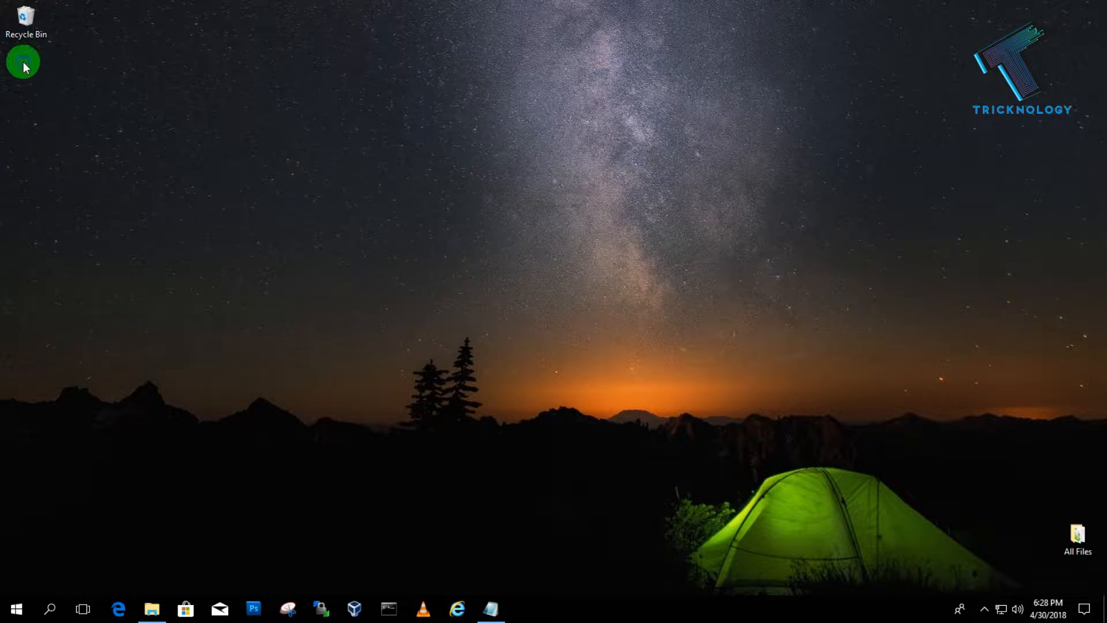
{"action": "right_click", "coordinate": [23, 62]}
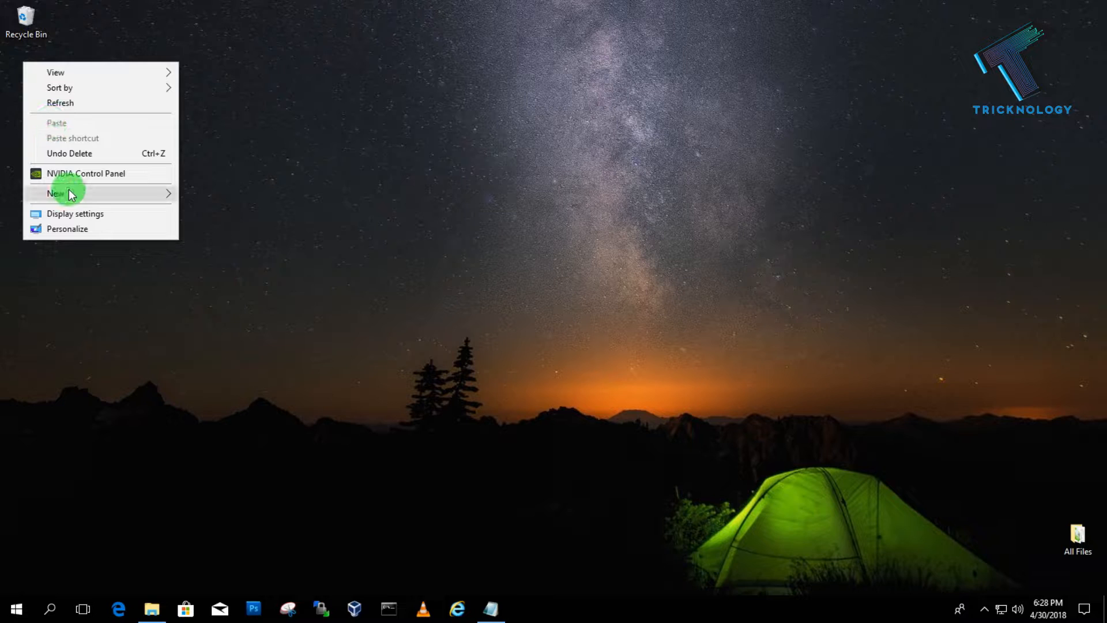
{"action": "mouse_move", "coordinate": [170, 205]}
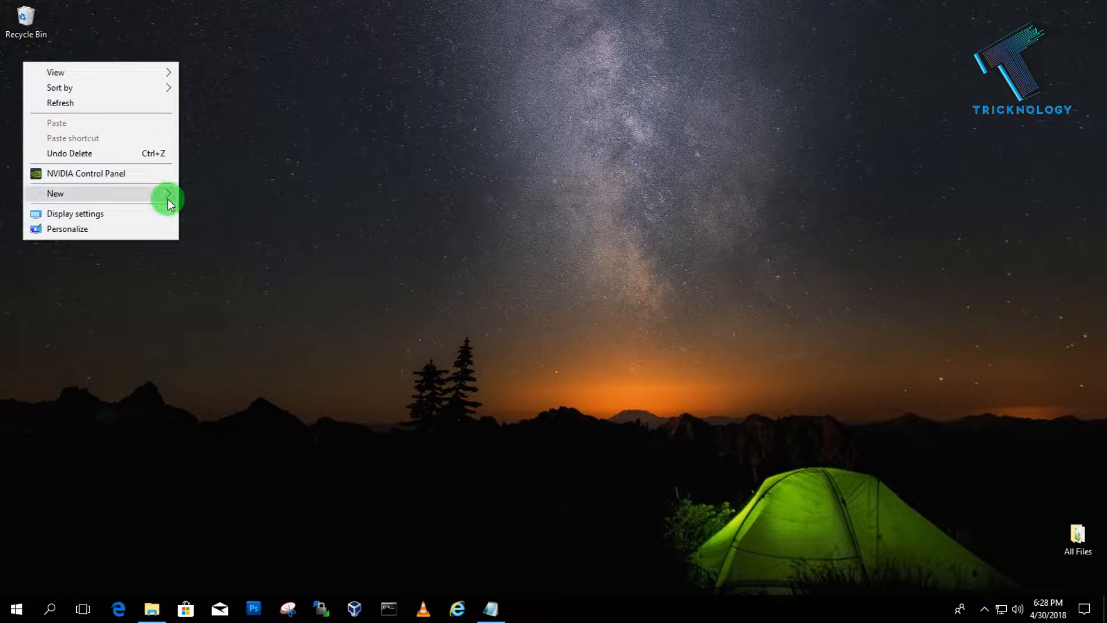
{"action": "left_click", "coordinate": [56, 192]}
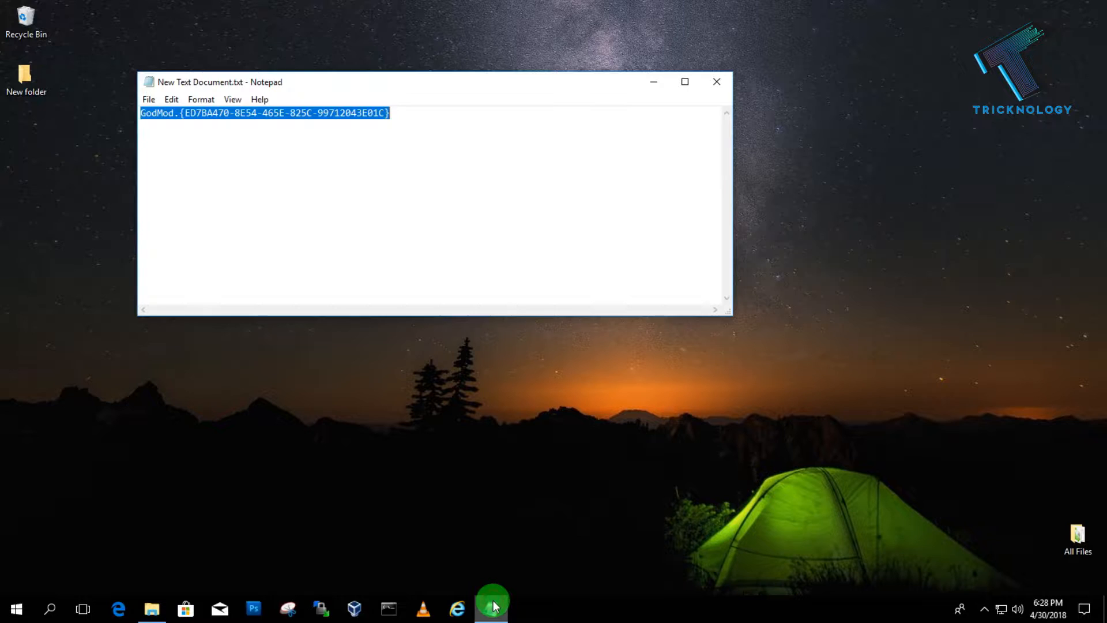
Copy the selected GodMode code from the Notepad notes and close them
{"action": "right_click", "coordinate": [265, 113]}
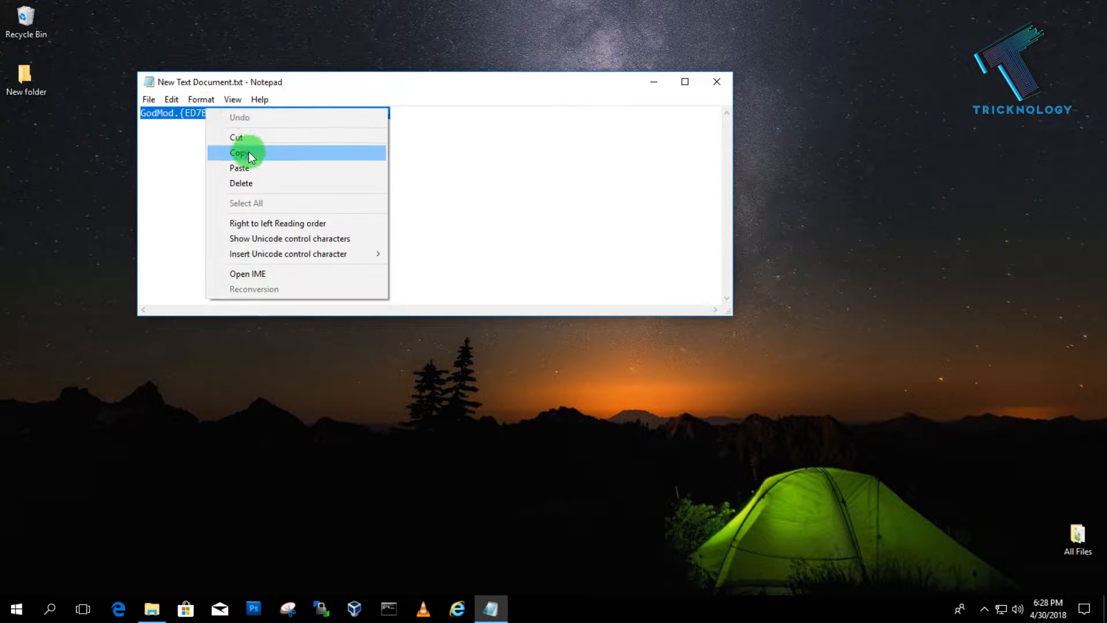
{"action": "left_click", "coordinate": [240, 152]}
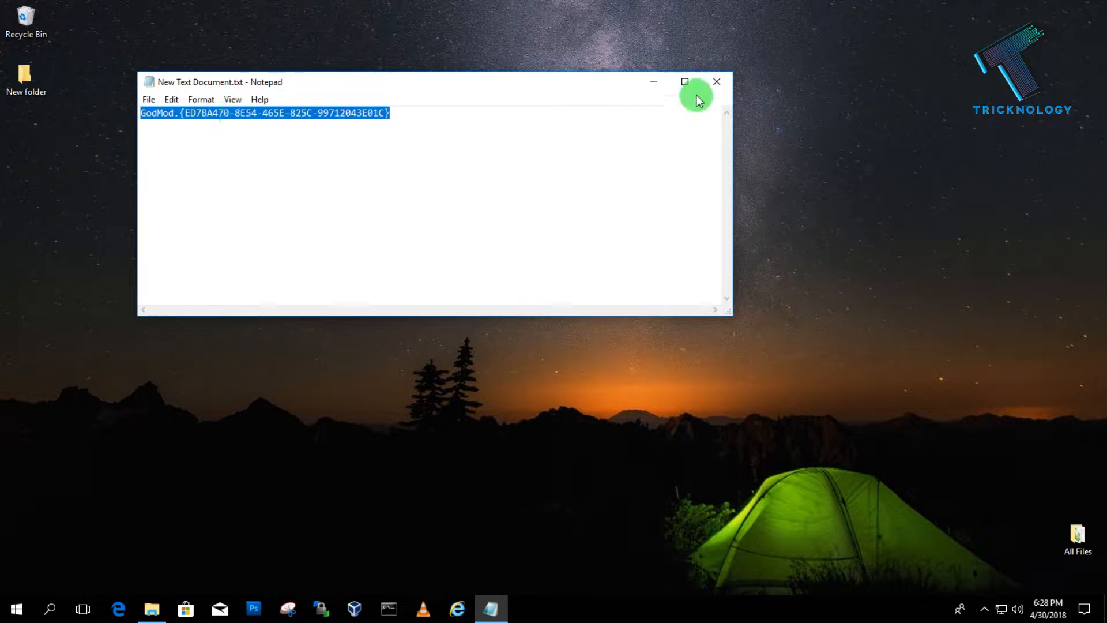
{"action": "left_click", "coordinate": [716, 82]}
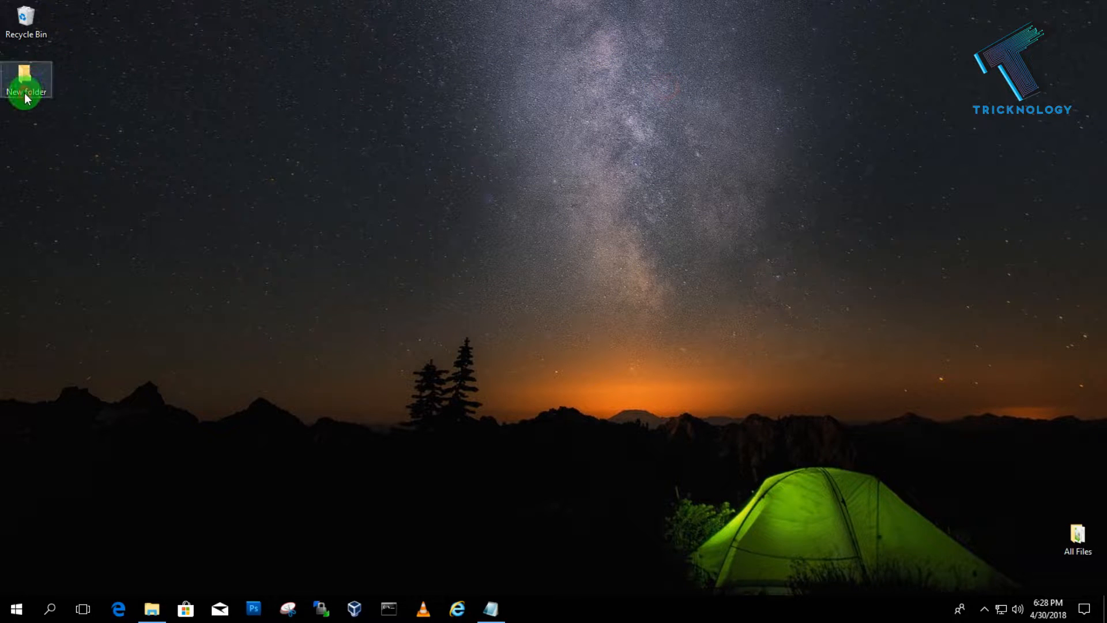
{"action": "mouse_move", "coordinate": [27, 81]}
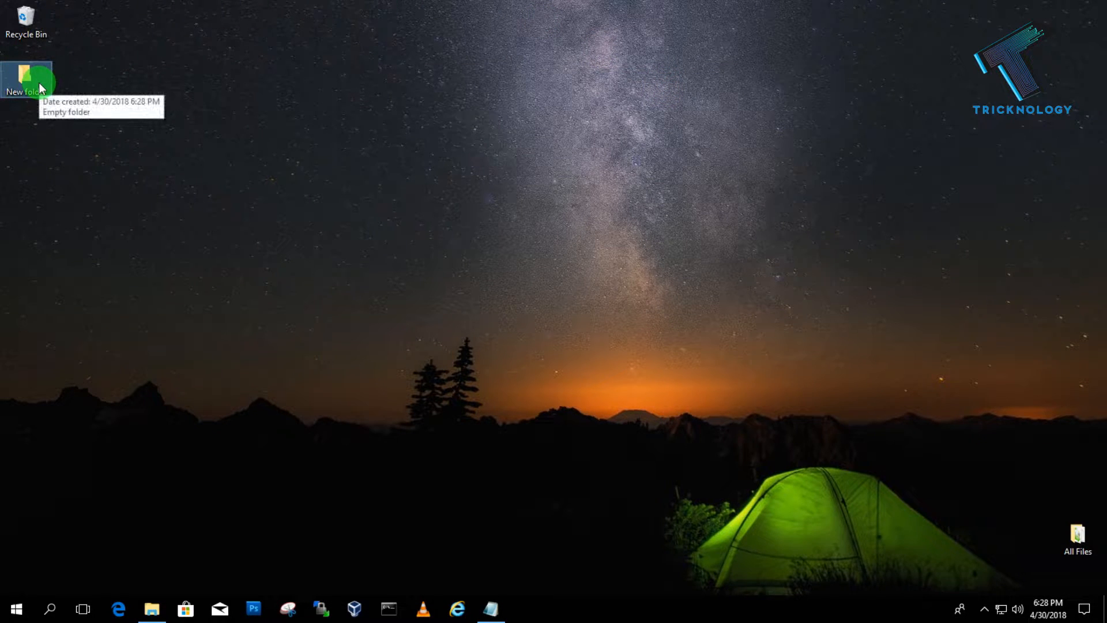
Rename the new folder to the GodMode code ending 8E54-465E-825C-99712043E01C
{"action": "right_click", "coordinate": [28, 77]}
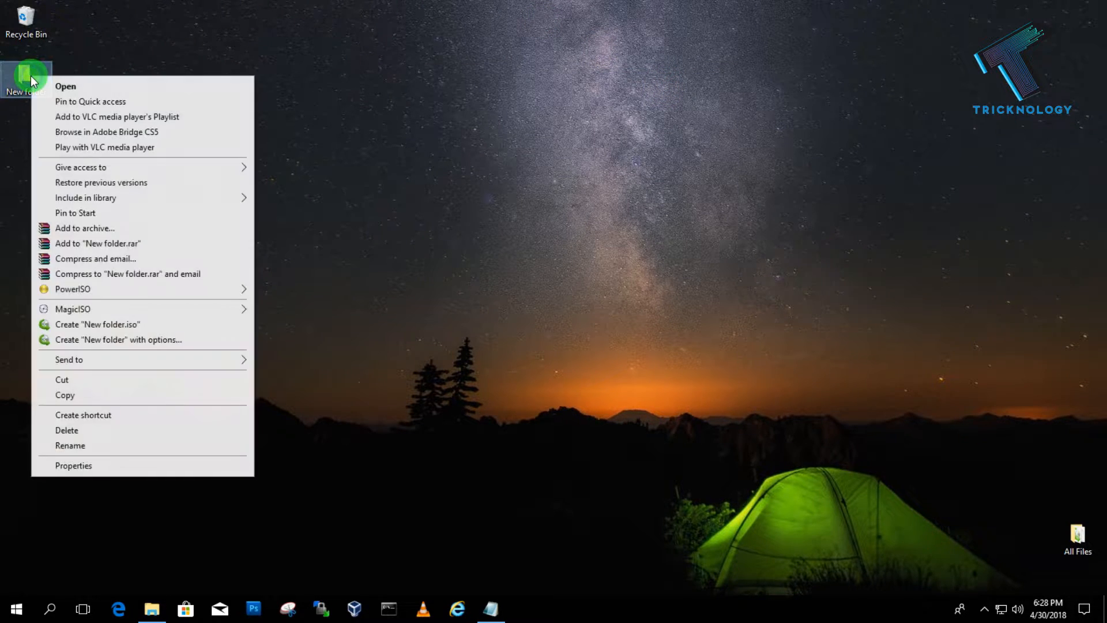
{"action": "left_click", "coordinate": [70, 446]}
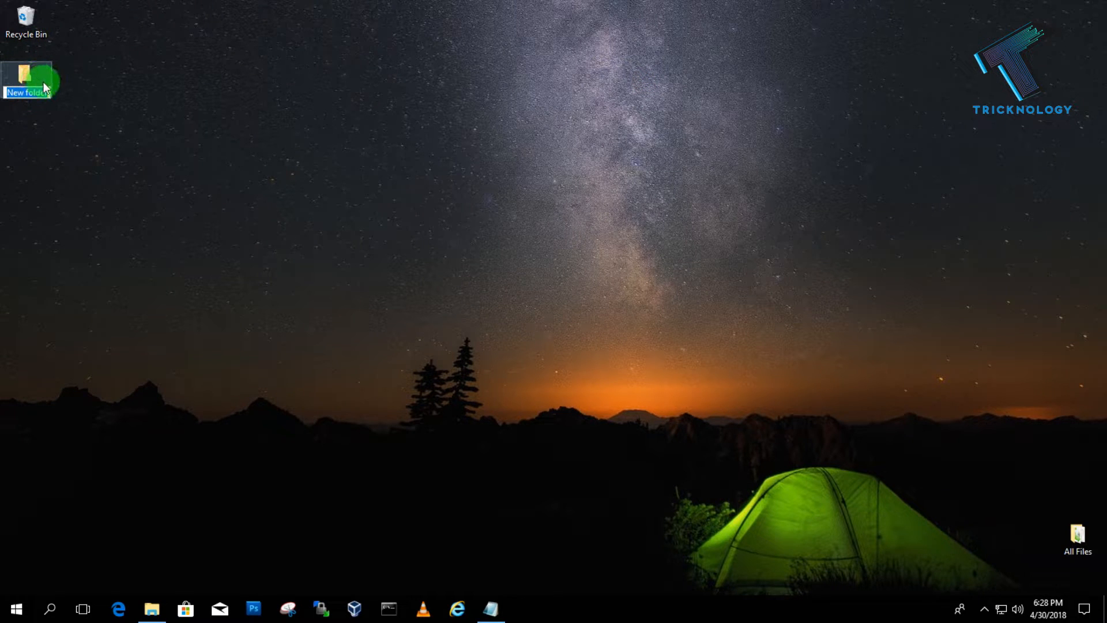
{"action": "type", "text": "8E54-465E-825C-99712043E01C"}
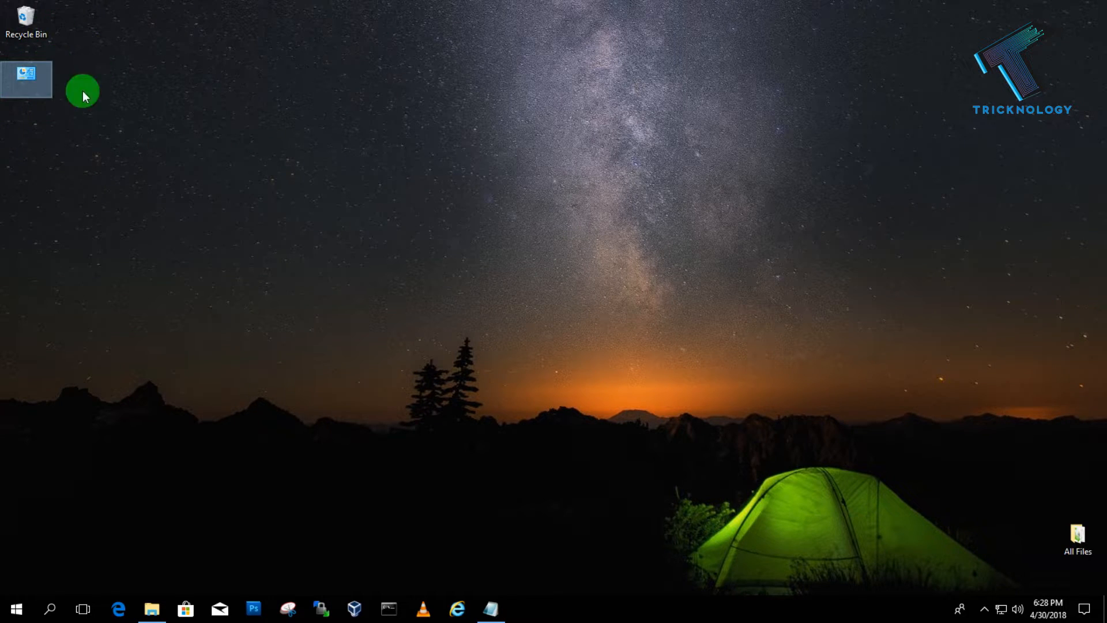
{"action": "mouse_move", "coordinate": [26, 79]}
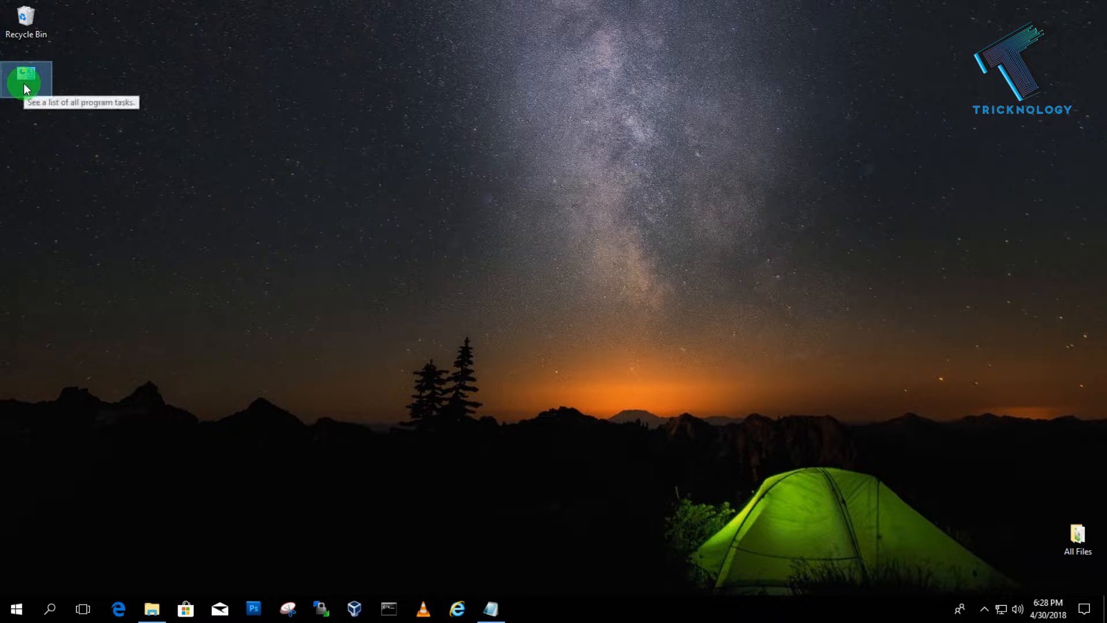
Open the GodMode folder and browse its 215 settings tasks grouped by category
{"action": "double_click", "coordinate": [27, 77]}
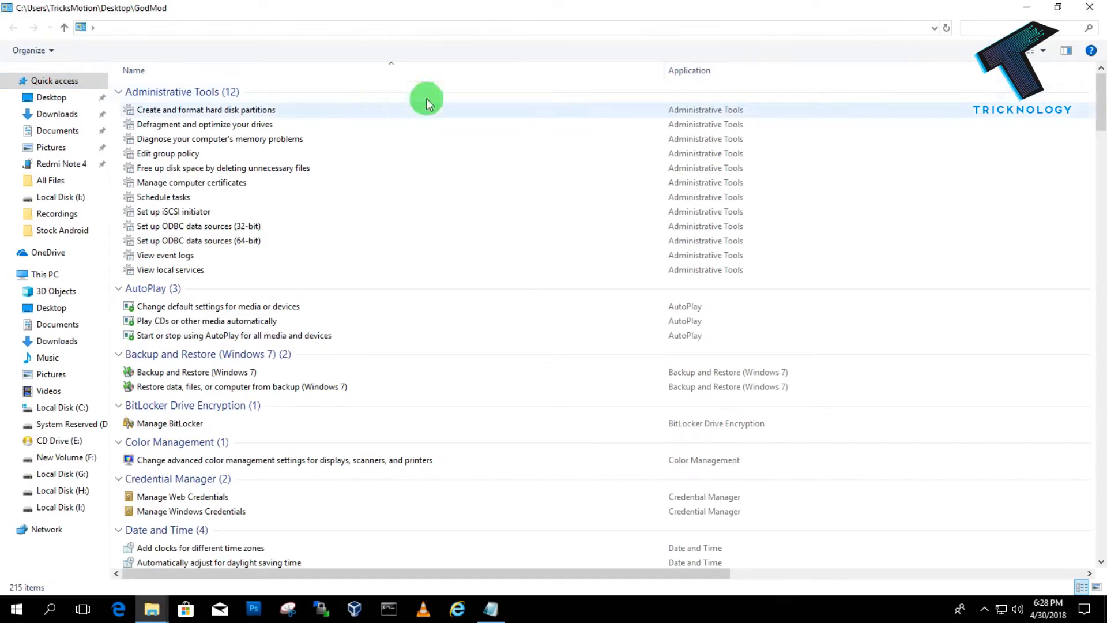
{"action": "scroll", "scroll_direction": "down", "scroll_amount": 3}
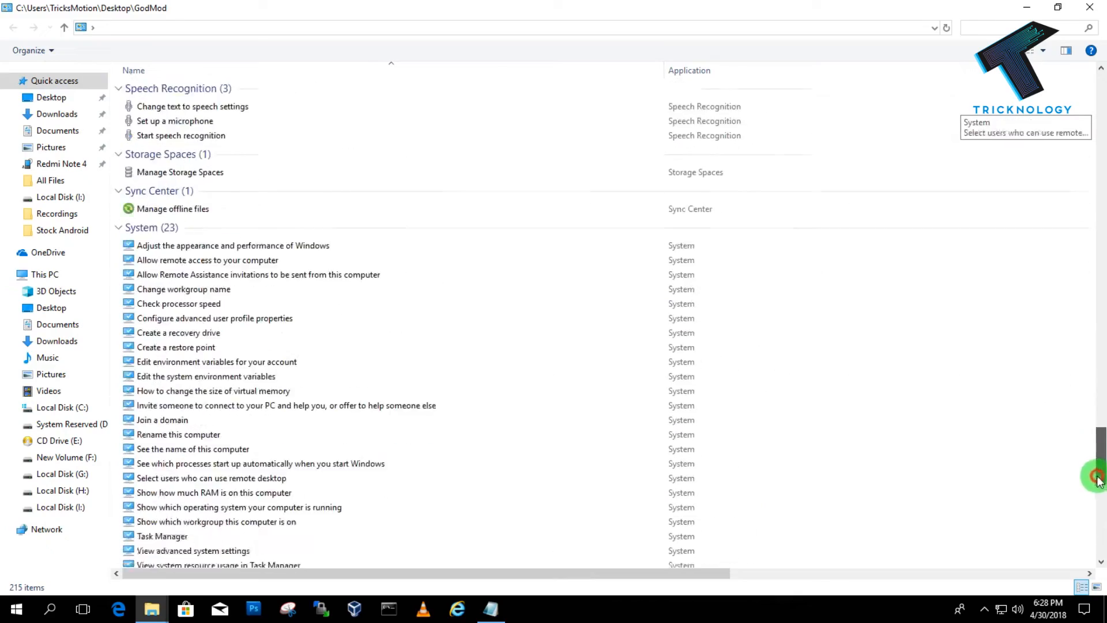
{"action": "scroll", "scroll_direction": "up", "scroll_amount": 3}
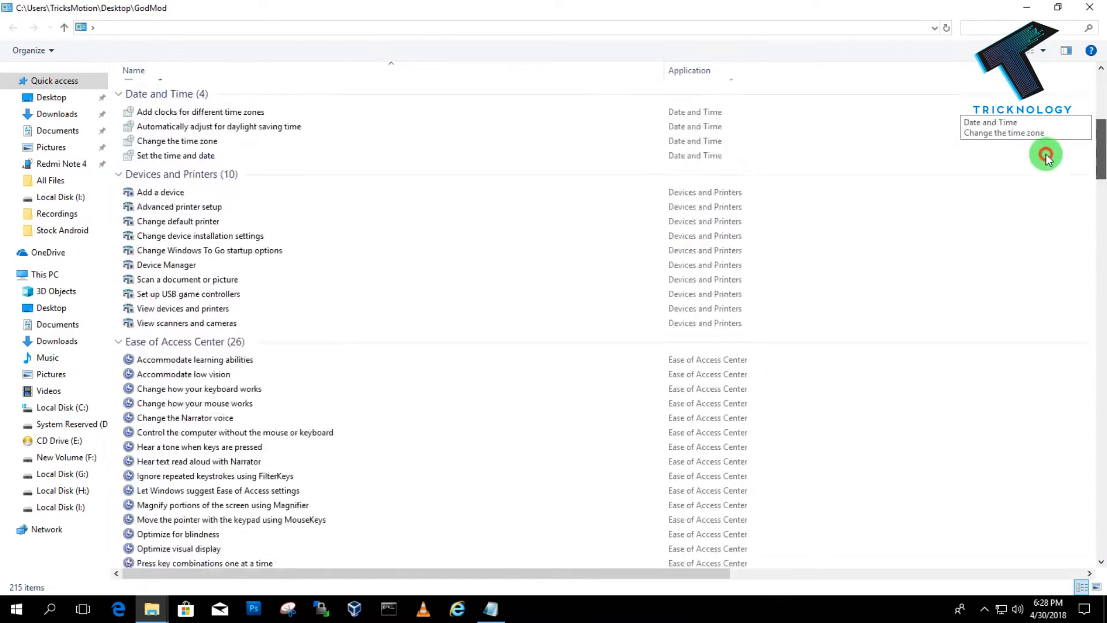
{"action": "scroll", "scroll_direction": "up", "scroll_amount": 3}
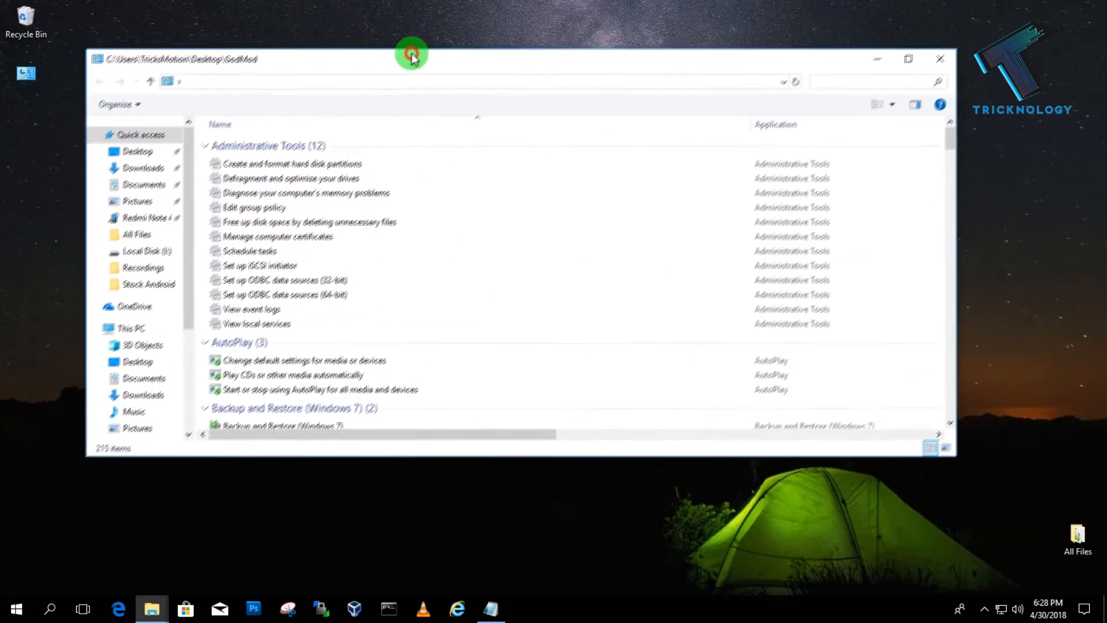
{"action": "scroll", "scroll_direction": "down", "scroll_amount": 3}
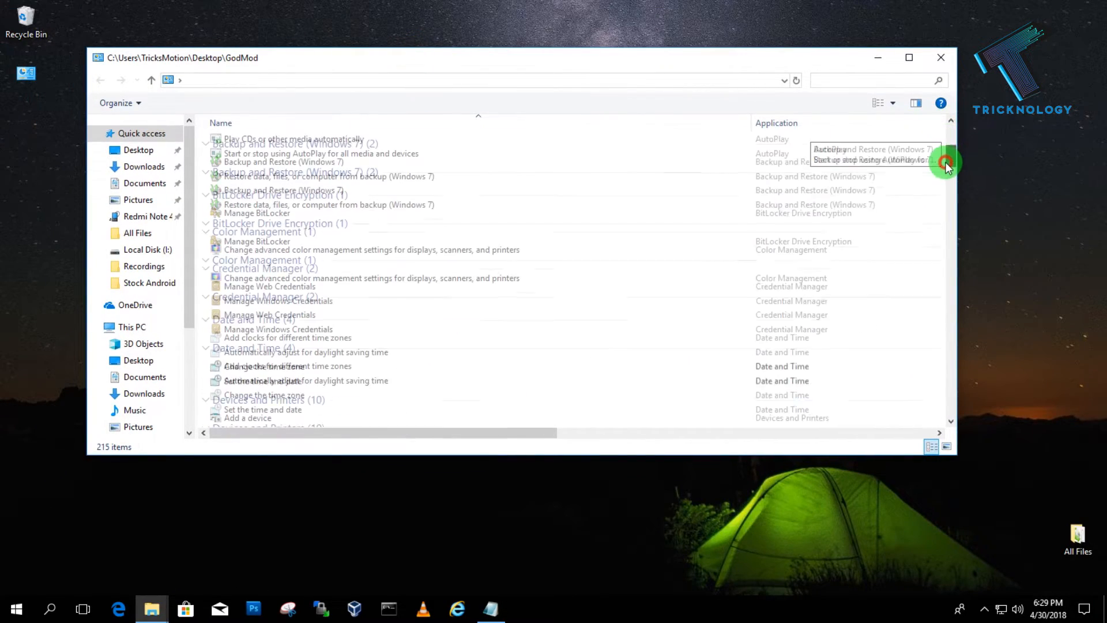
{"action": "scroll", "scroll_direction": "down", "scroll_amount": 3}
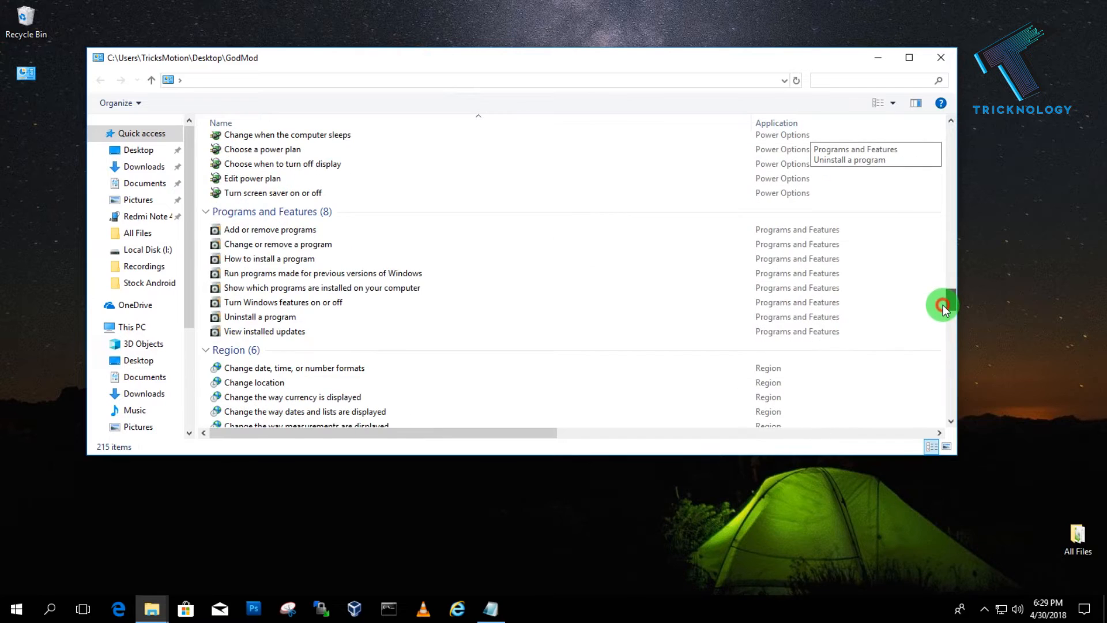
{"action": "mouse_move", "coordinate": [507, 178]}
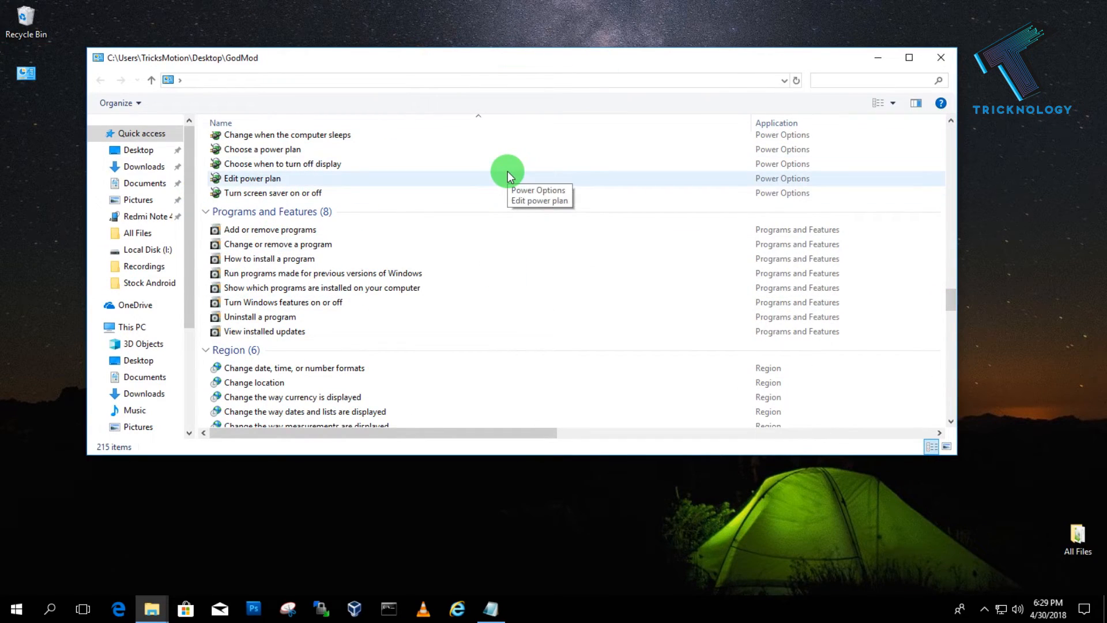